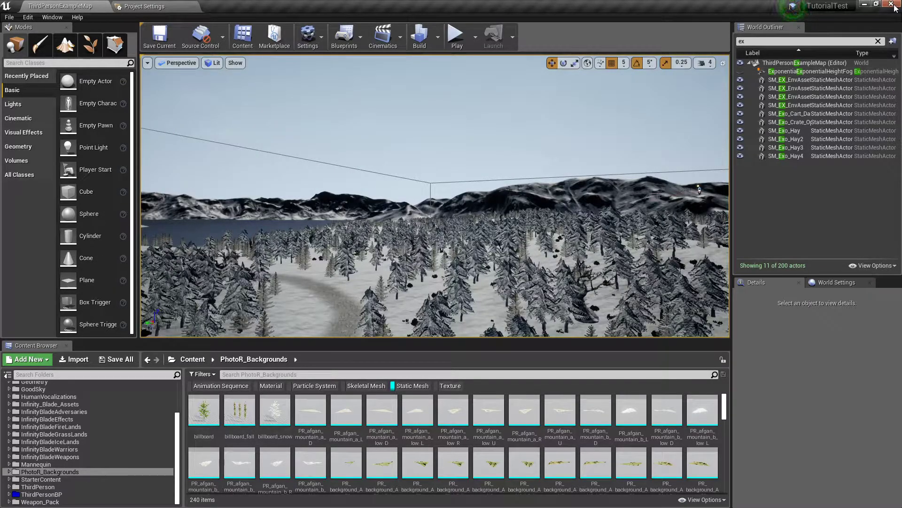
# Switch from the Third Person map to the Epic Games Launcher's Unreal Engine news page
pyautogui.click(357, 498)
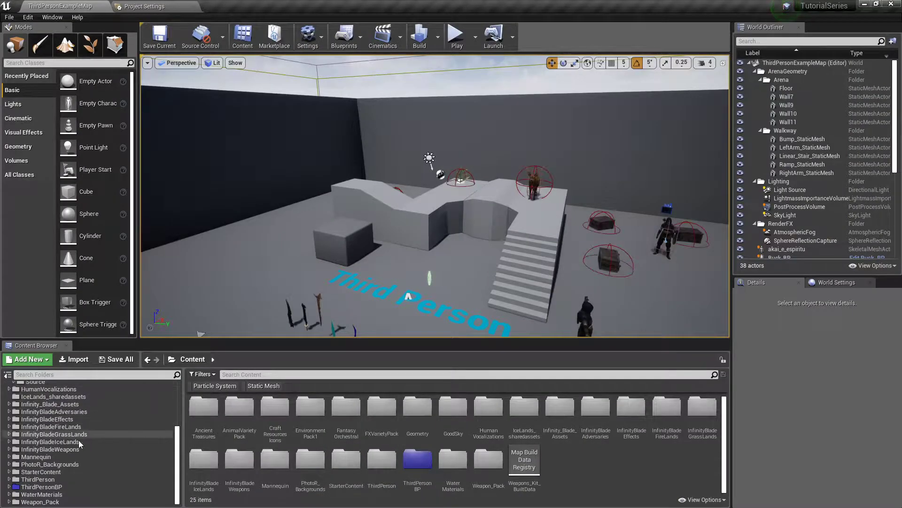
pyautogui.moveTo(35, 464)
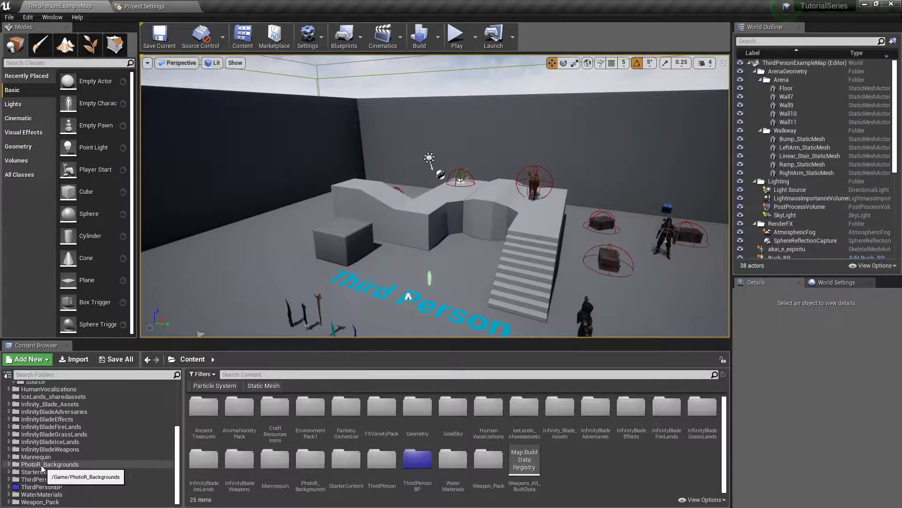
pyautogui.moveTo(51, 441)
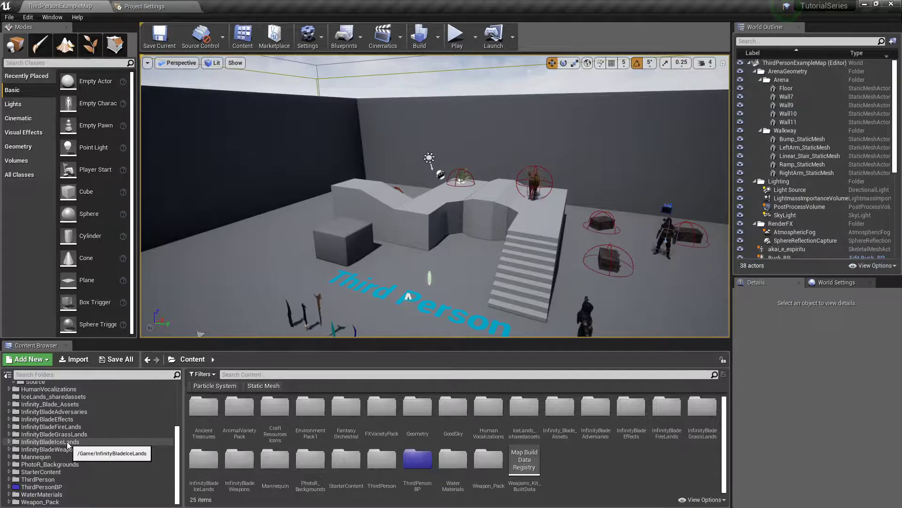
pyautogui.moveTo(68, 434)
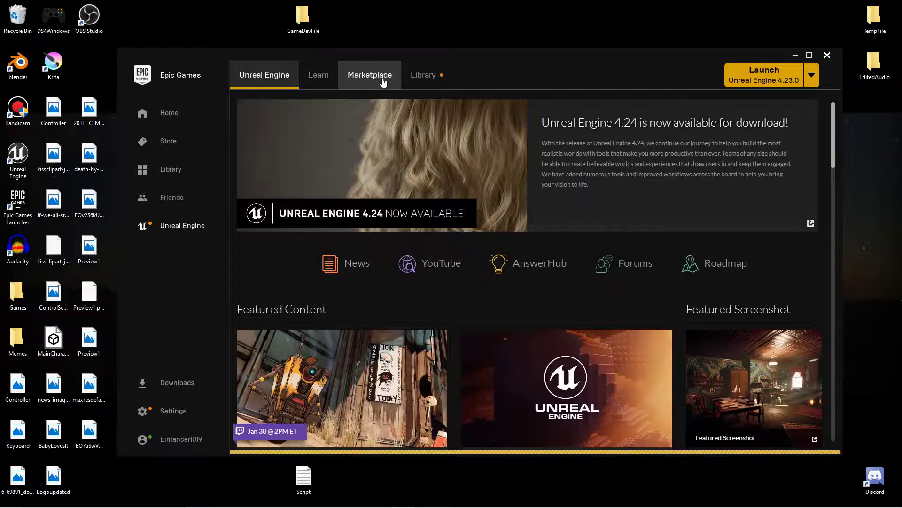
# Search the Marketplace for 'landscape' assets to find the Landscape Backgrounds pack
pyautogui.click(370, 75)
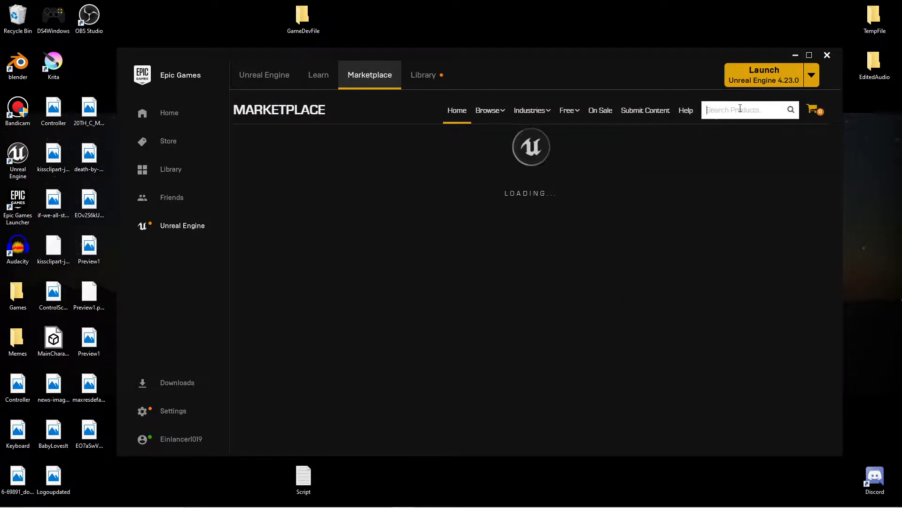
pyautogui.write('landscape')
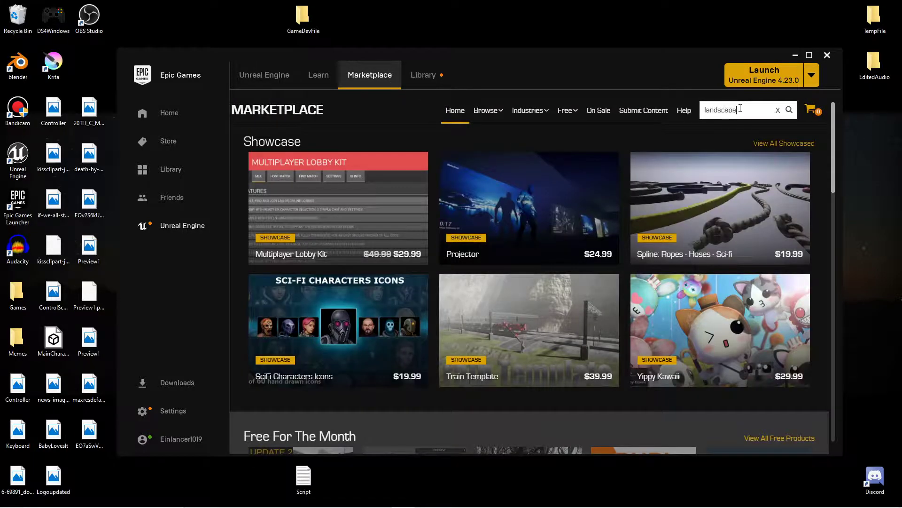
pyautogui.press('Enter')
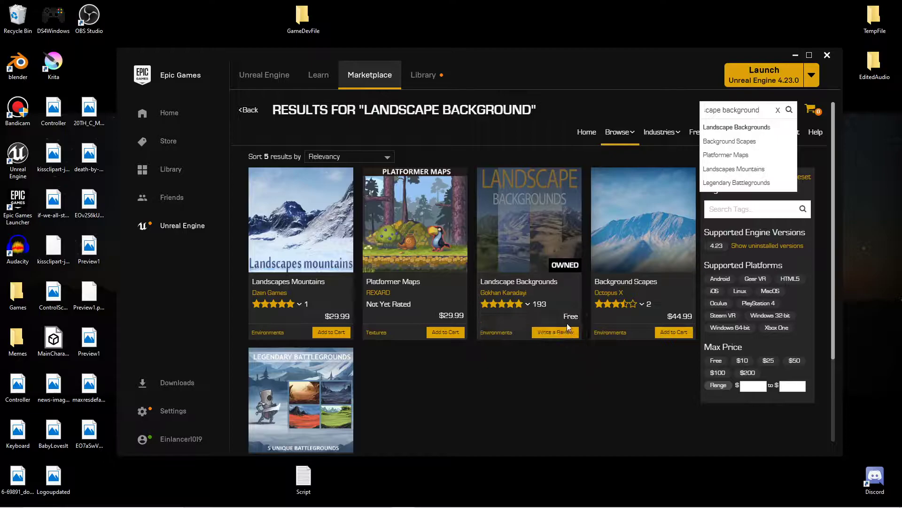
pyautogui.moveTo(534, 224)
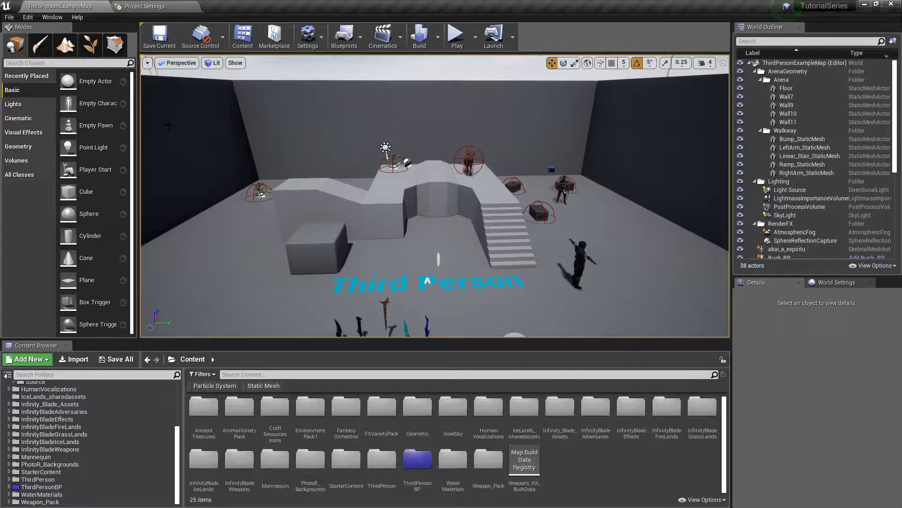
# Delete the arena walls and walkway meshes, keeping the floor, plants, deer and chests
pyautogui.click(788, 113)
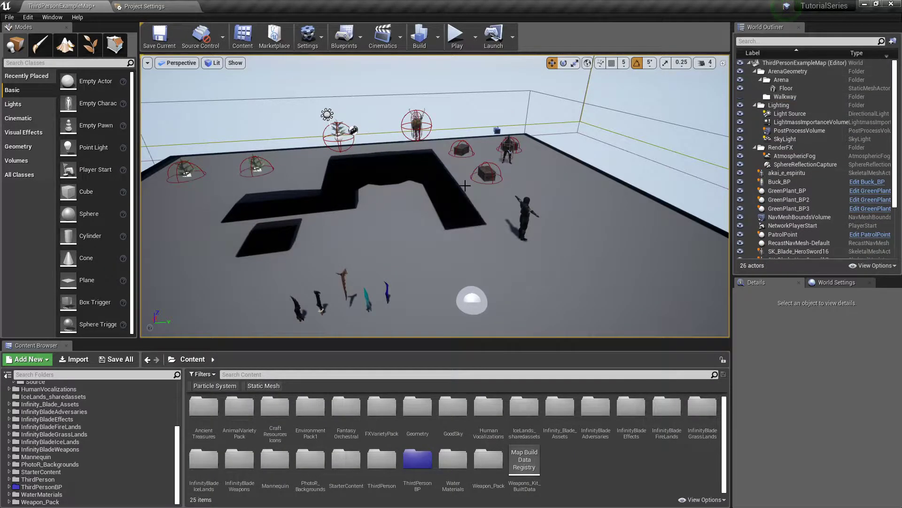
pyautogui.click(416, 123)
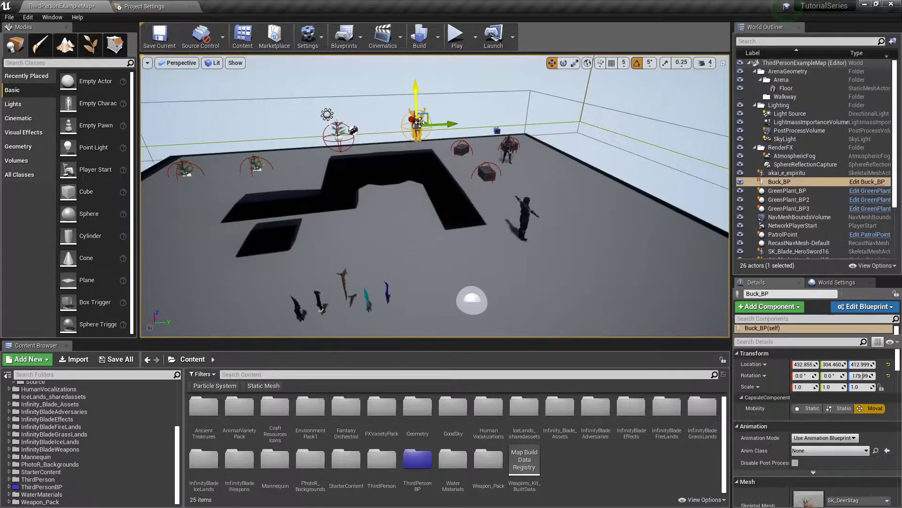
pyautogui.click(787, 190)
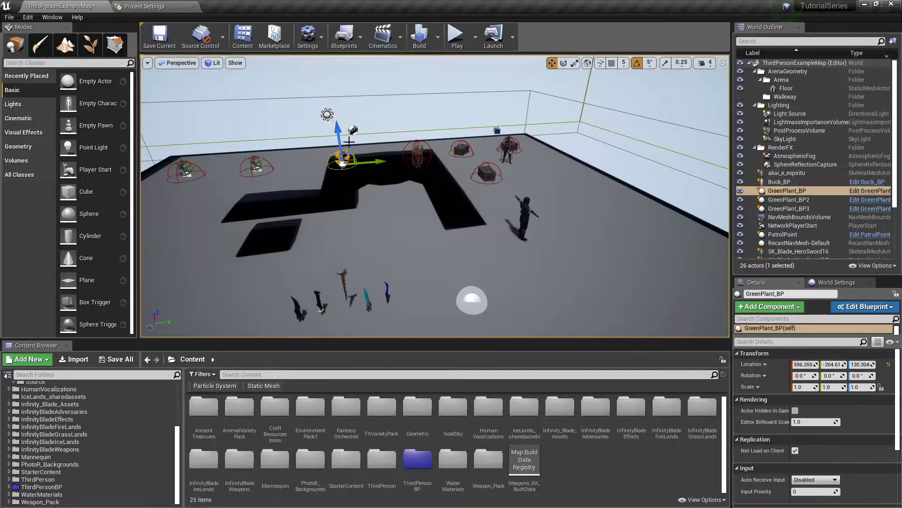
pyautogui.click(786, 88)
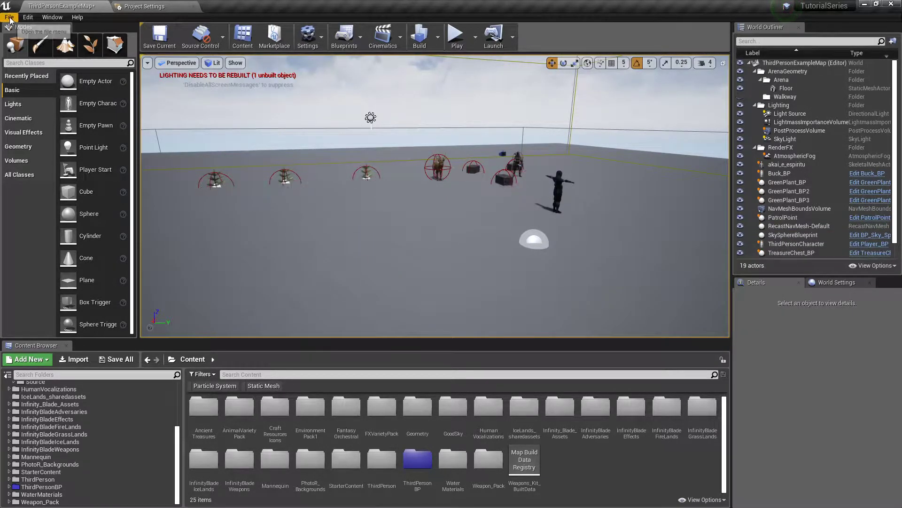
# Save the current level as 'DebugRoom' in the Maps folder and bring up Project Settings
pyautogui.click(6, 17)
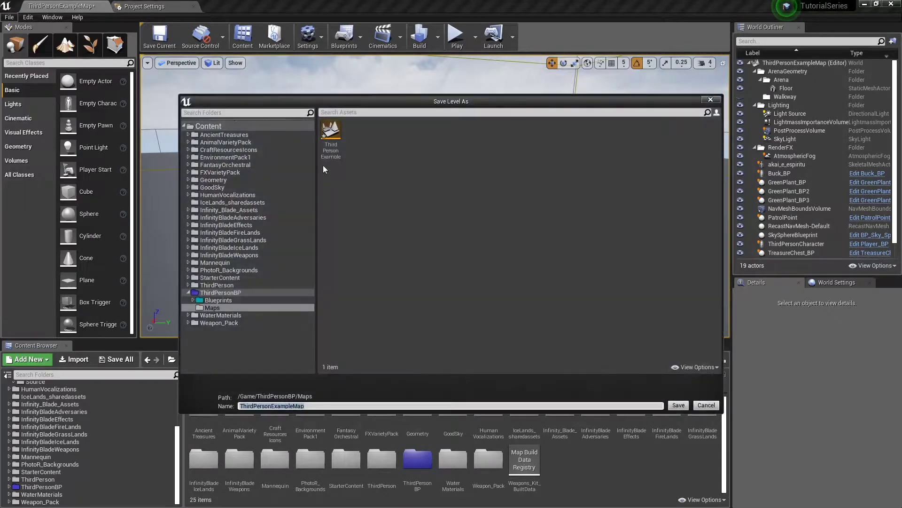
pyautogui.write('Debug')
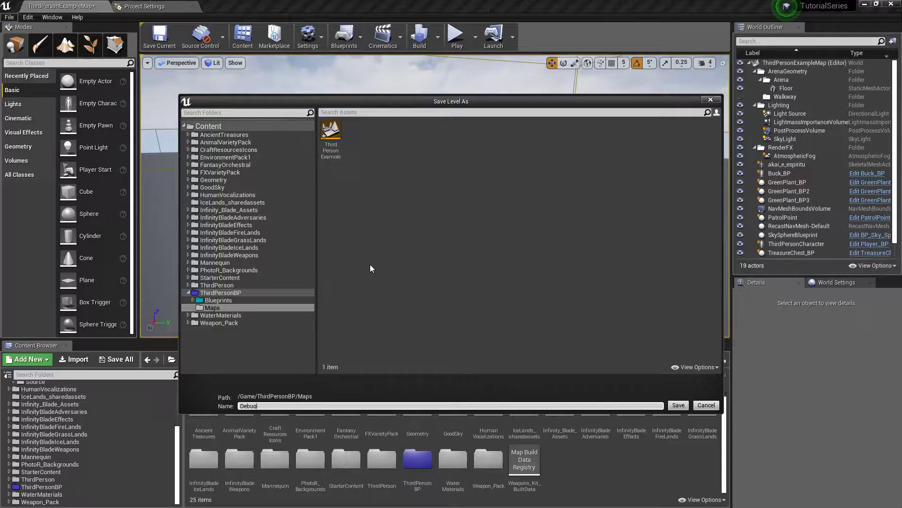
pyautogui.click(678, 405)
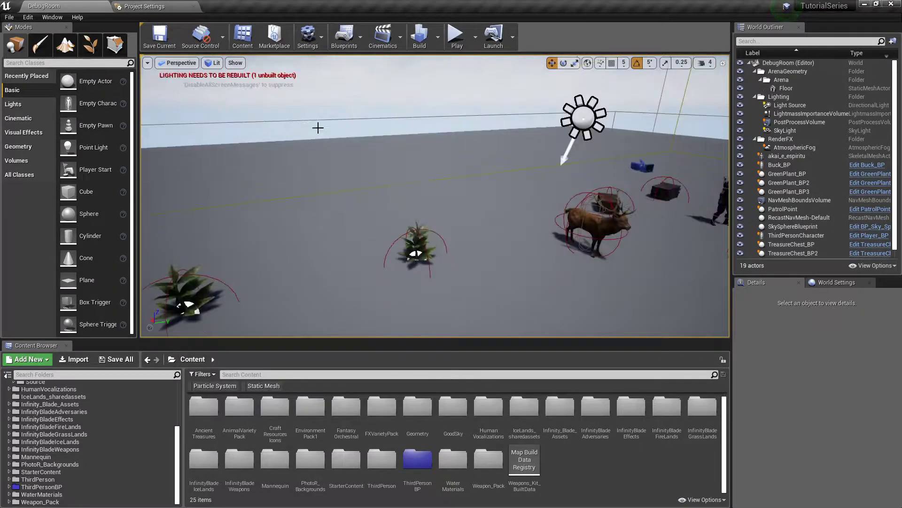
pyautogui.click(149, 7)
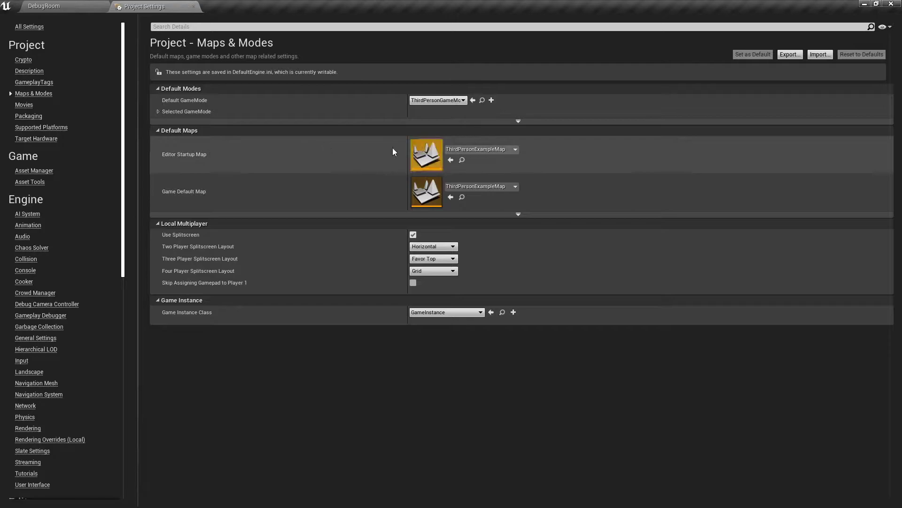
# Point both Editor Startup Map and Game Default Map to DebugRoom
pyautogui.click(515, 149)
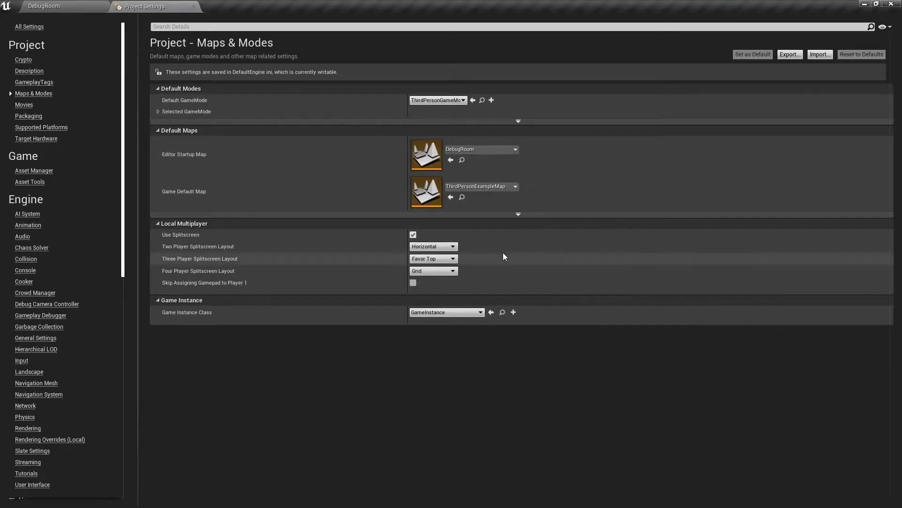
pyautogui.click(514, 186)
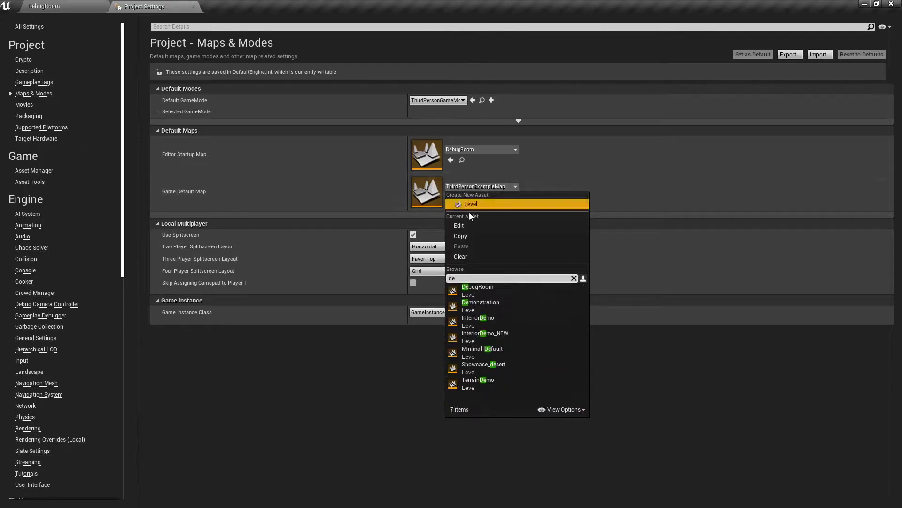
pyautogui.click(477, 286)
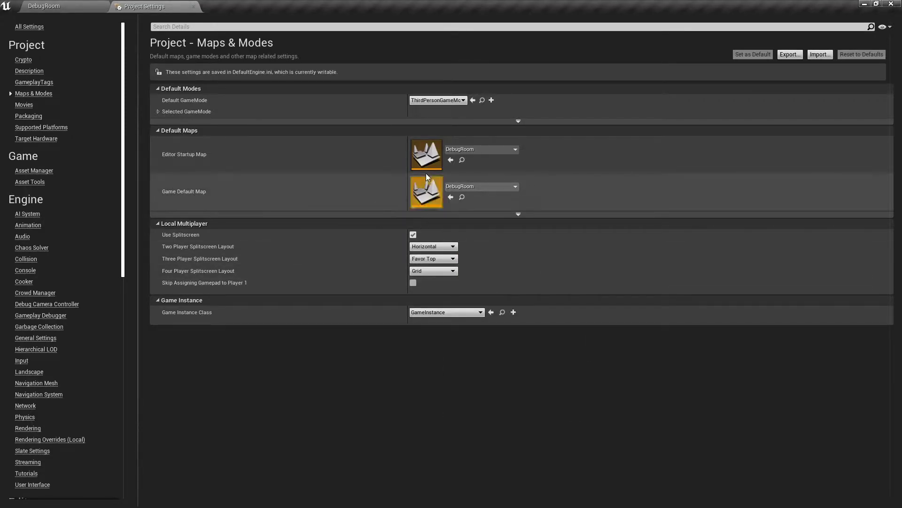
pyautogui.moveTo(64, 8)
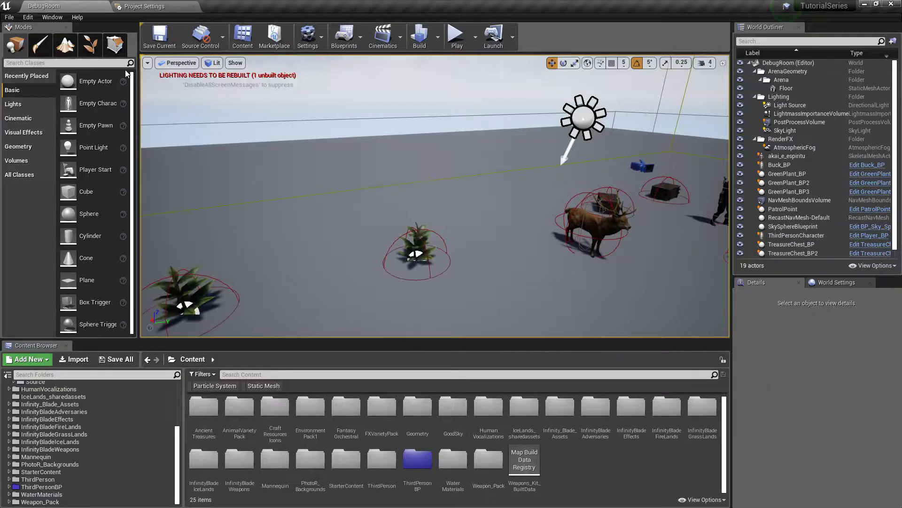
# Create a new level with only sky sphere, atmospheric fog and a directional light
pyautogui.click(9, 17)
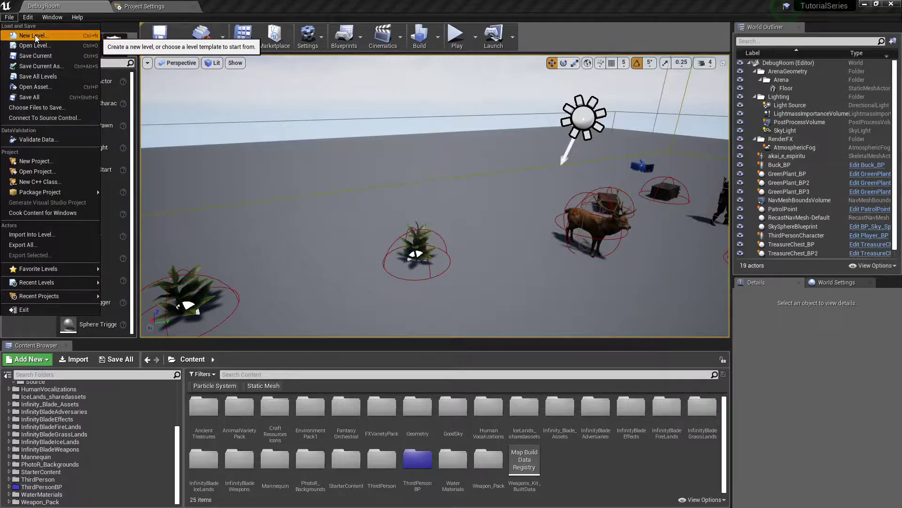
pyautogui.click(34, 35)
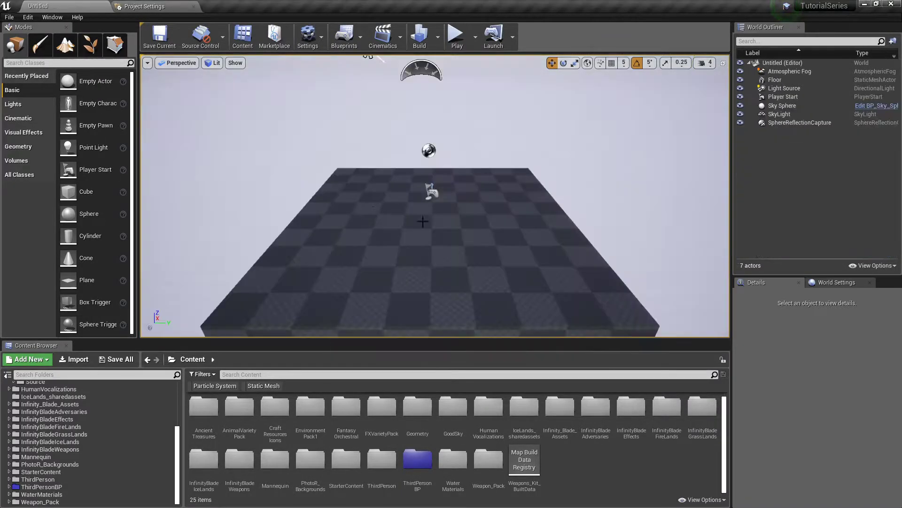
pyautogui.click(431, 192)
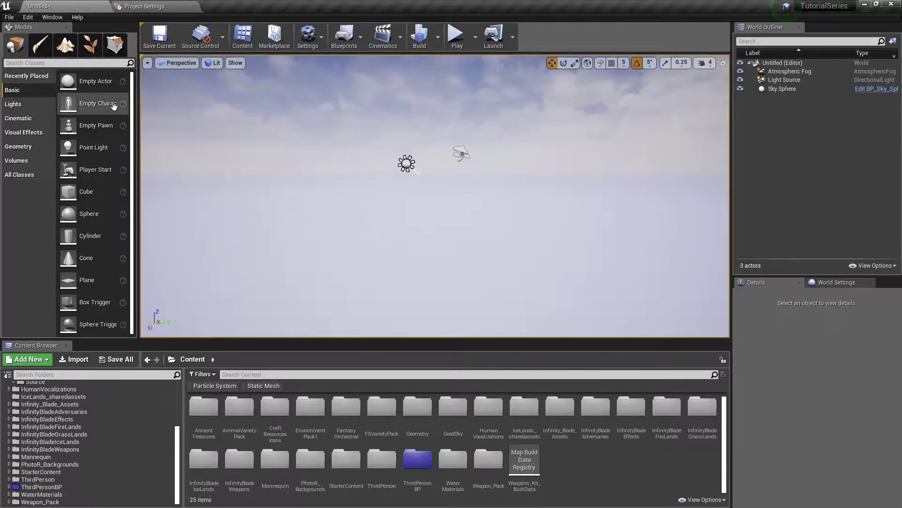
pyautogui.moveTo(65, 45)
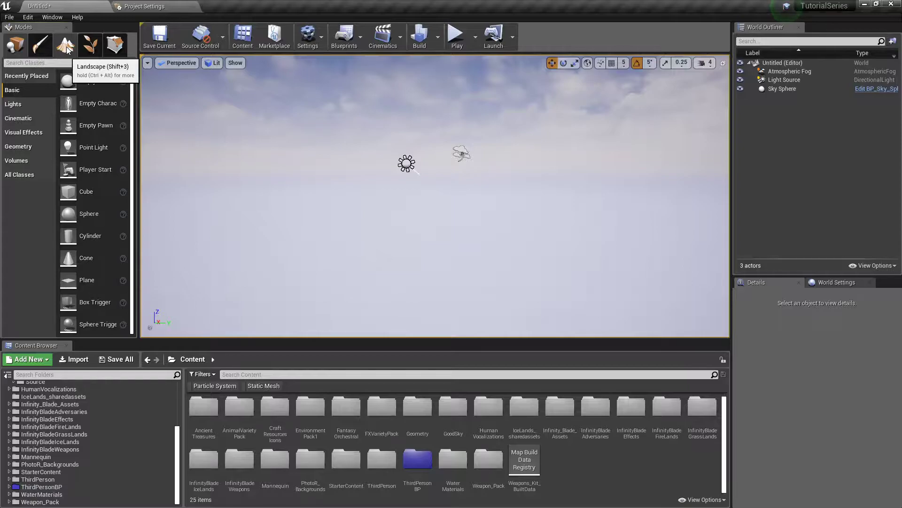
# Create a landscape in Landscape mode using the default New Landscape settings
pyautogui.click(66, 44)
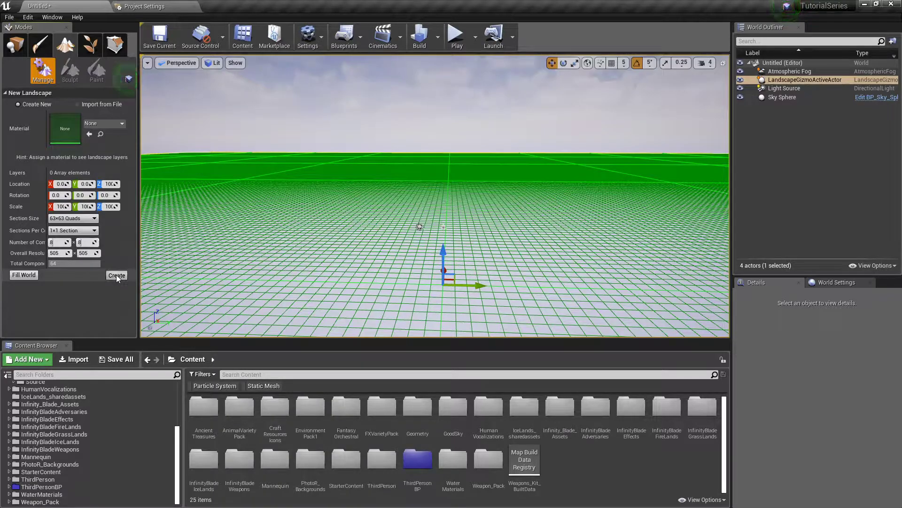
pyautogui.click(117, 275)
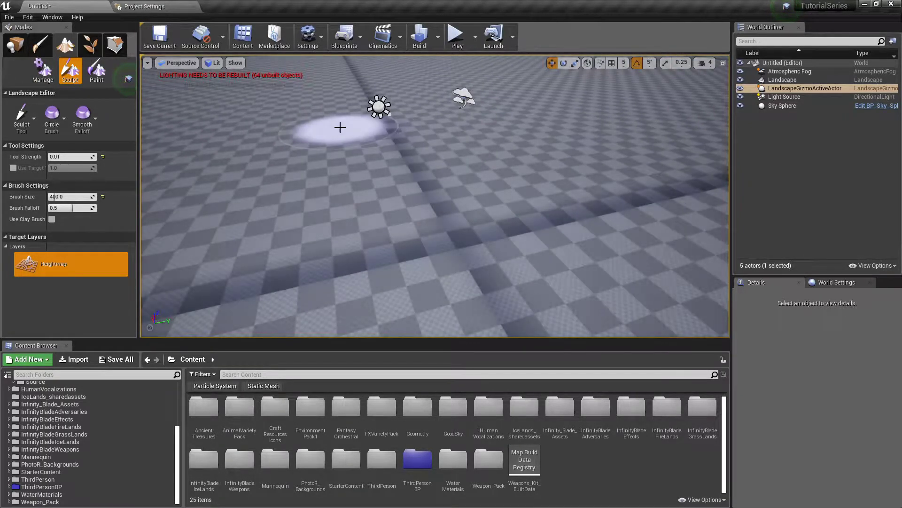
pyautogui.moveTo(388, 151)
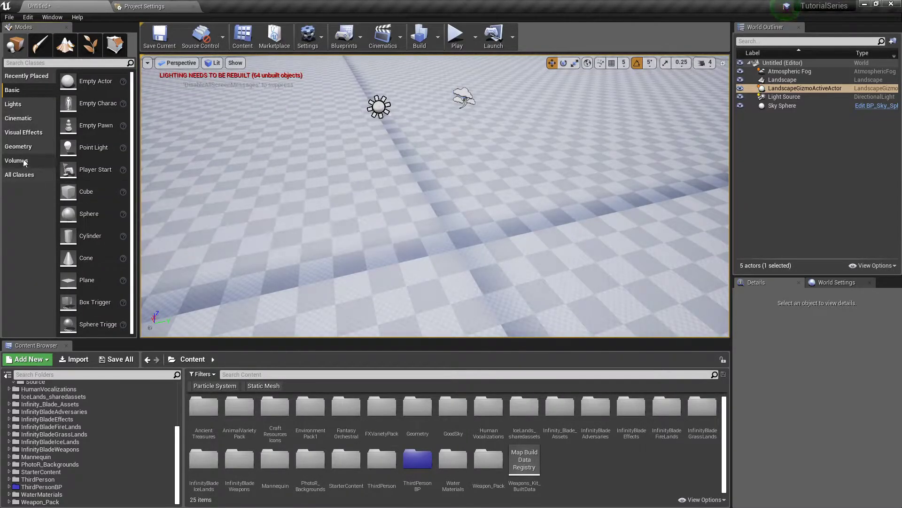
# Add a Post Process Volume to the level from the Volumes list
pyautogui.click(17, 160)
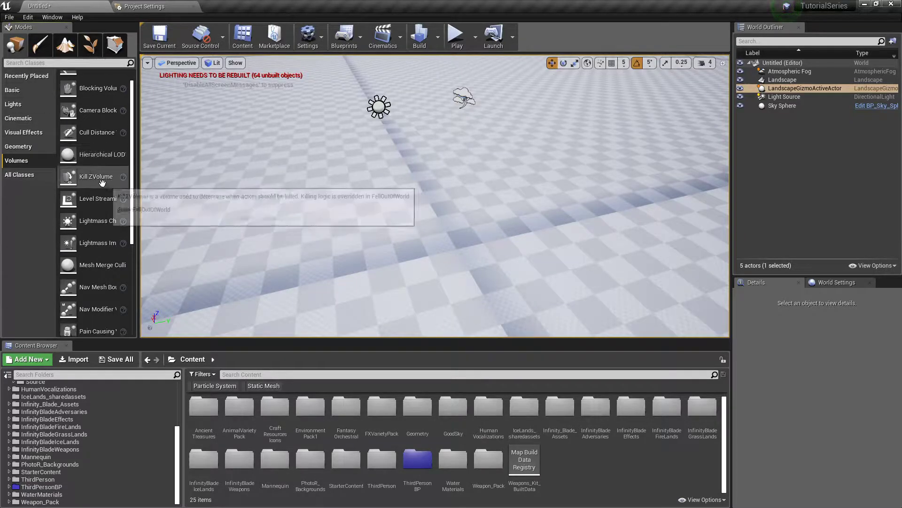
pyautogui.scroll(-3)
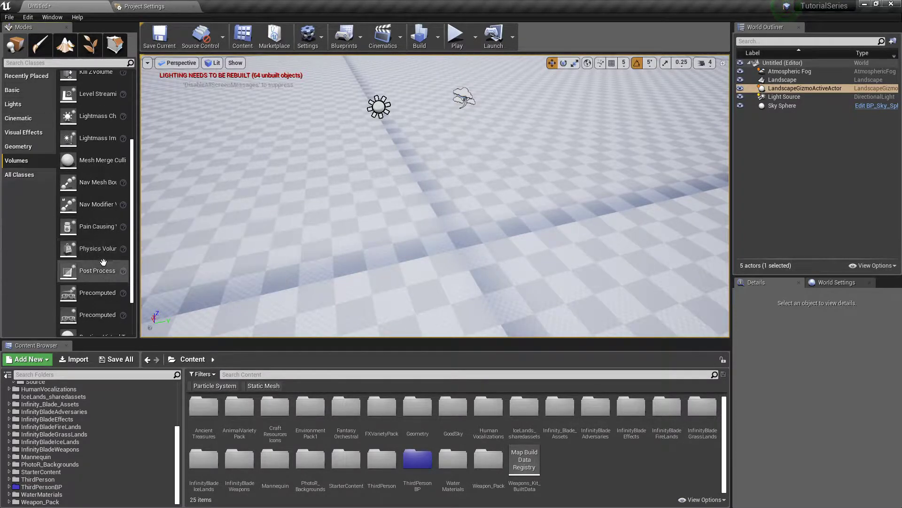
pyautogui.click(97, 270)
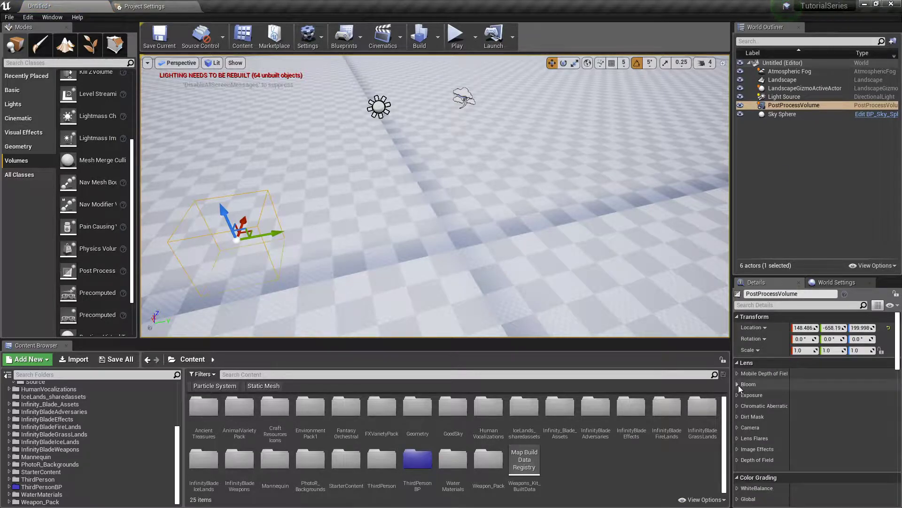
# Fix the volume's exposure brightness at 1.0 and enable Infinite Extent (Unbound)
pyautogui.click(737, 395)
pyautogui.write('1')
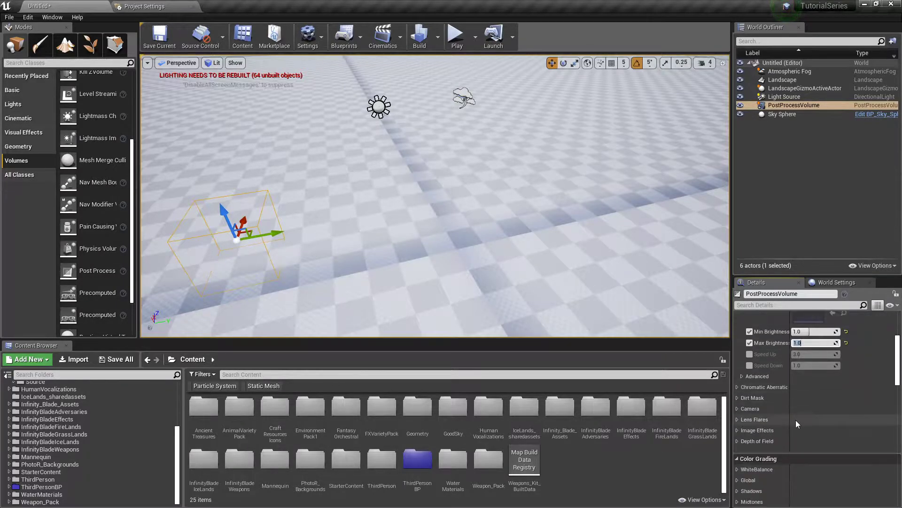
pyautogui.scroll(-3)
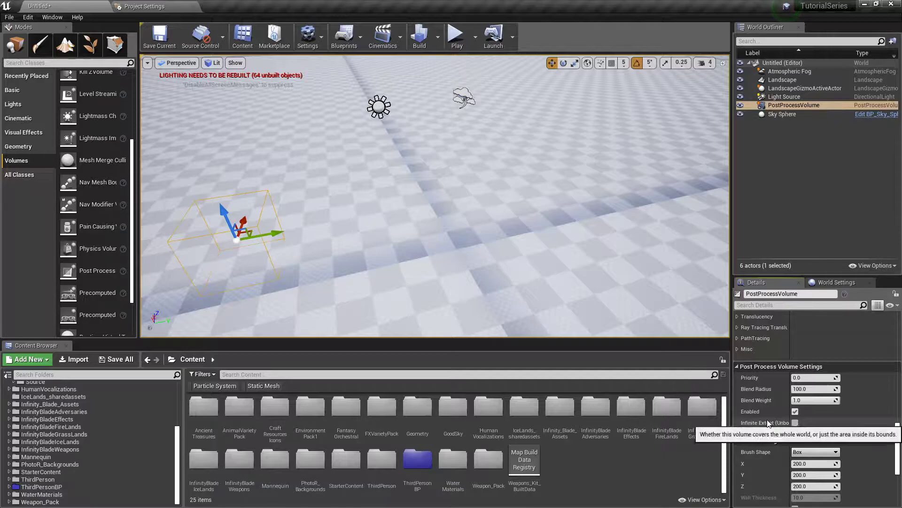
pyautogui.click(795, 422)
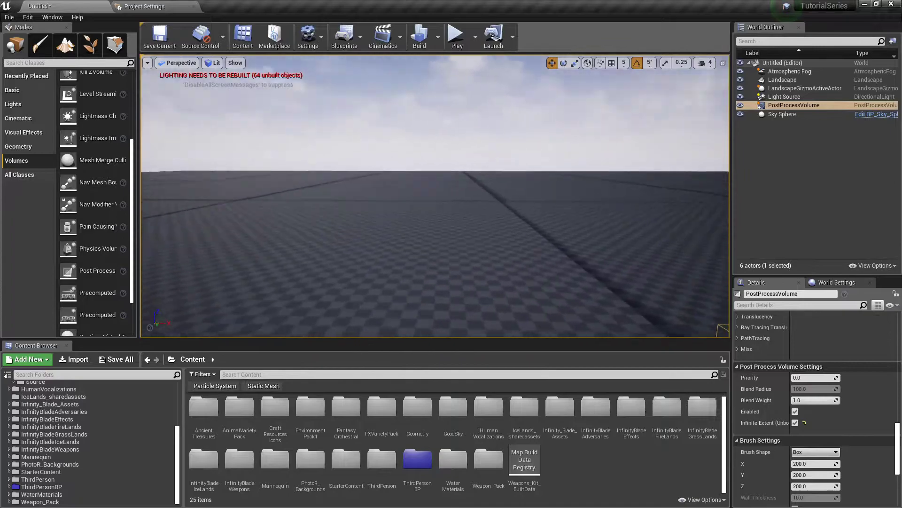
# Raise bumpy ridges along the near and side landscape edges with a 2048 sculpt brush
pyautogui.click(65, 45)
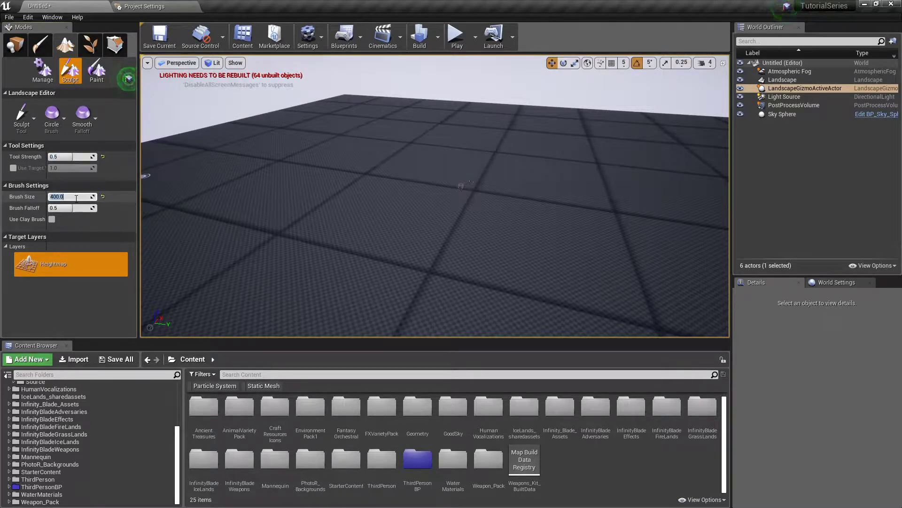
pyautogui.write('2048')
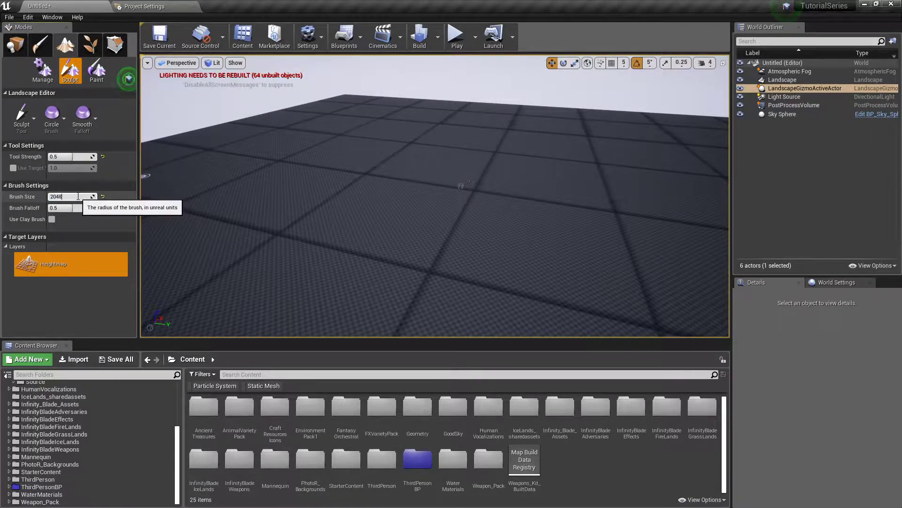
pyautogui.moveTo(334, 199)
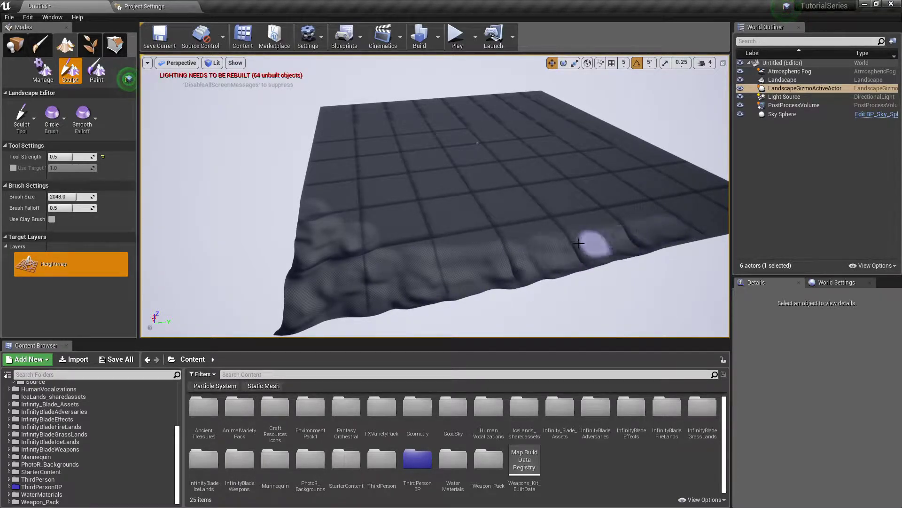
pyautogui.moveTo(579, 242); pyautogui.dragTo(430, 240)
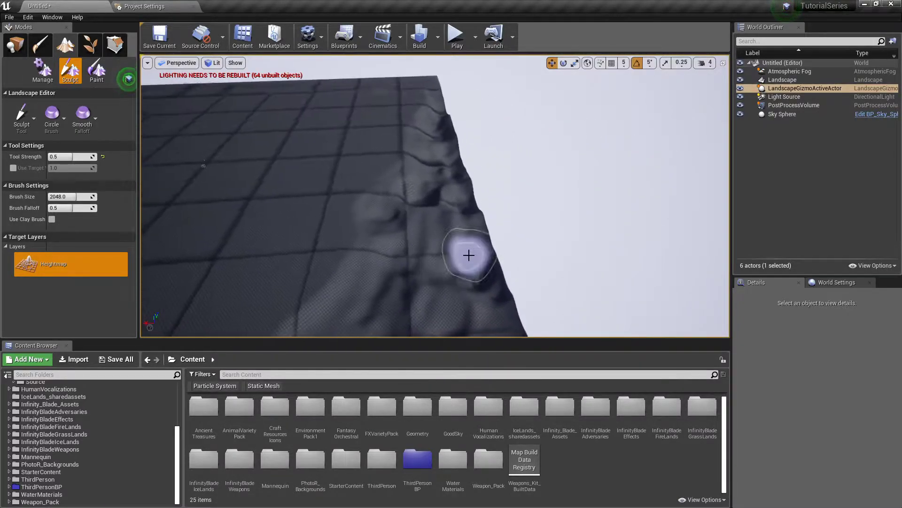
pyautogui.moveTo(469, 254); pyautogui.dragTo(431, 187)
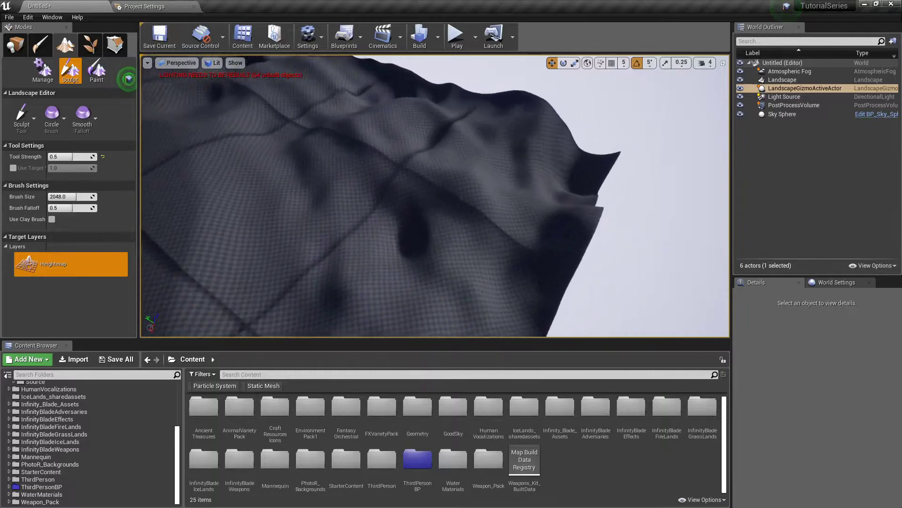
pyautogui.click(356, 186)
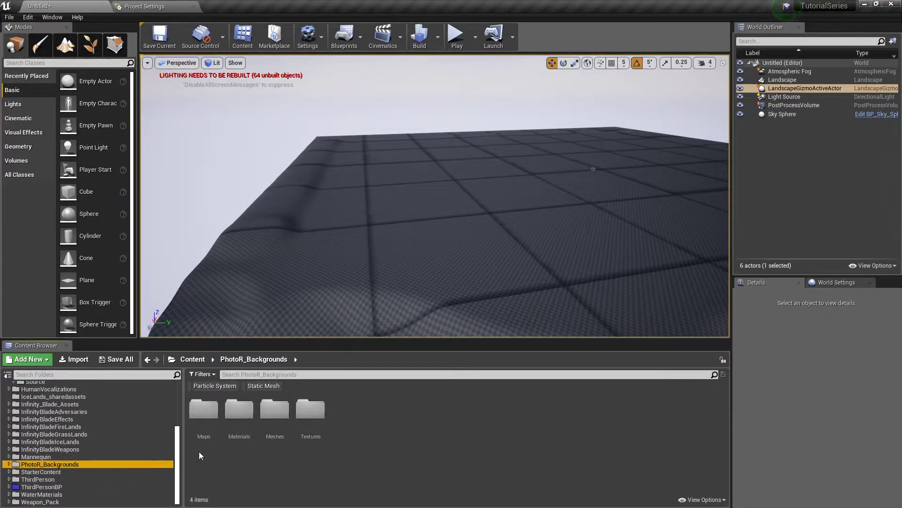
# Open the PhotoR_Backgrounds Meshes folder and filter it to static meshes
pyautogui.doubleClick(275, 408)
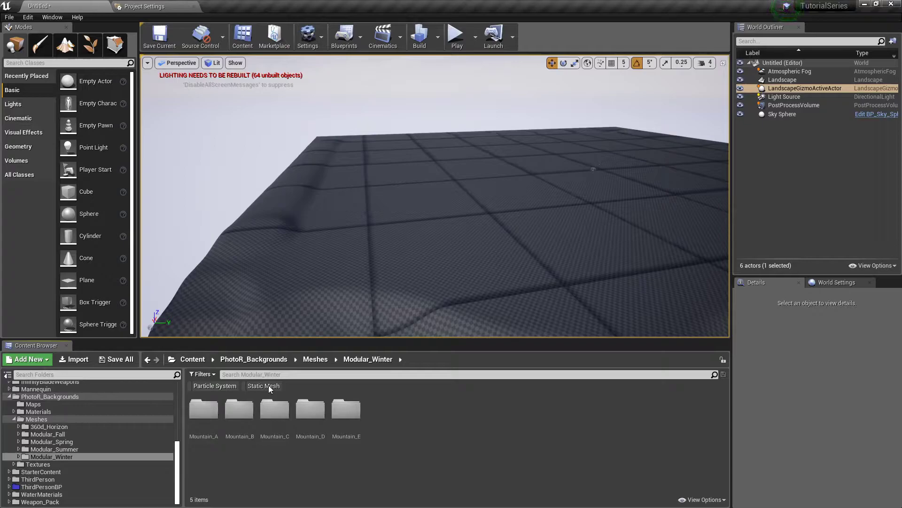
pyautogui.moveTo(643, 124)
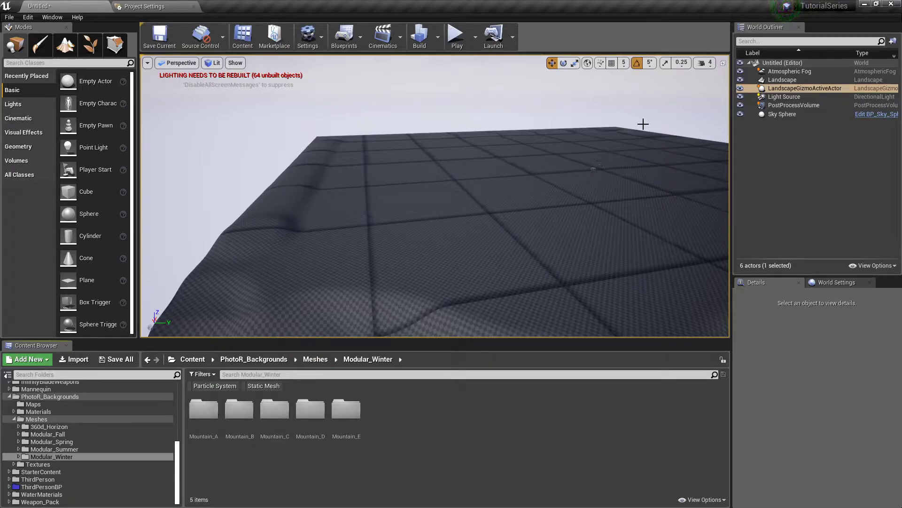
pyautogui.moveTo(481, 181)
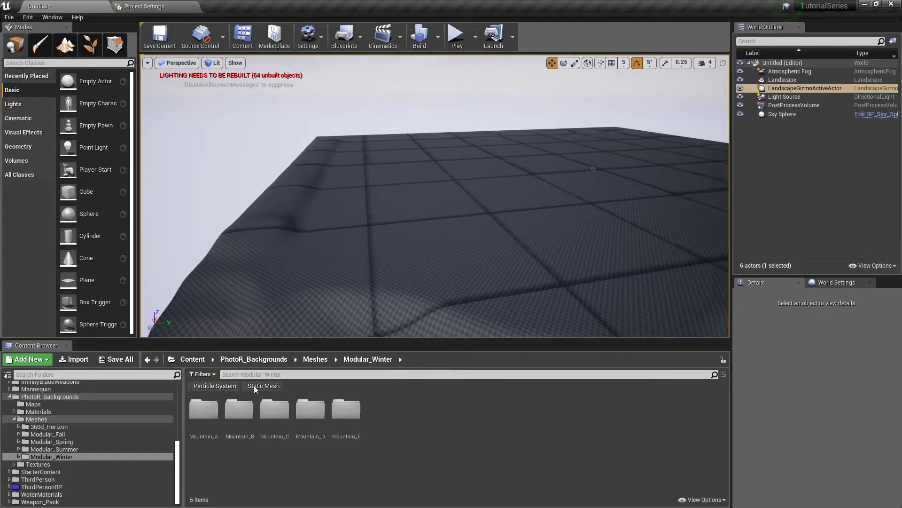
pyautogui.click(263, 386)
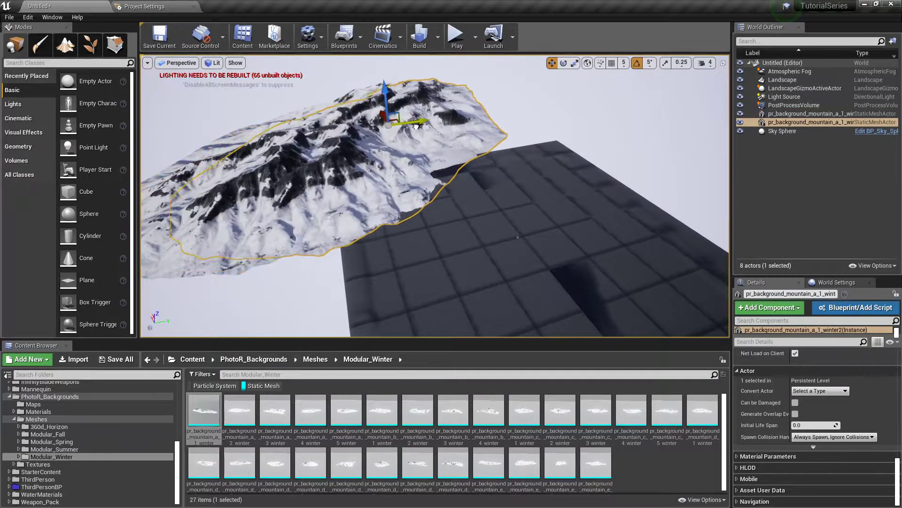
# Place a second snowy mountain mesh and move it beyond the landscape's far edge
pyautogui.click(310, 410)
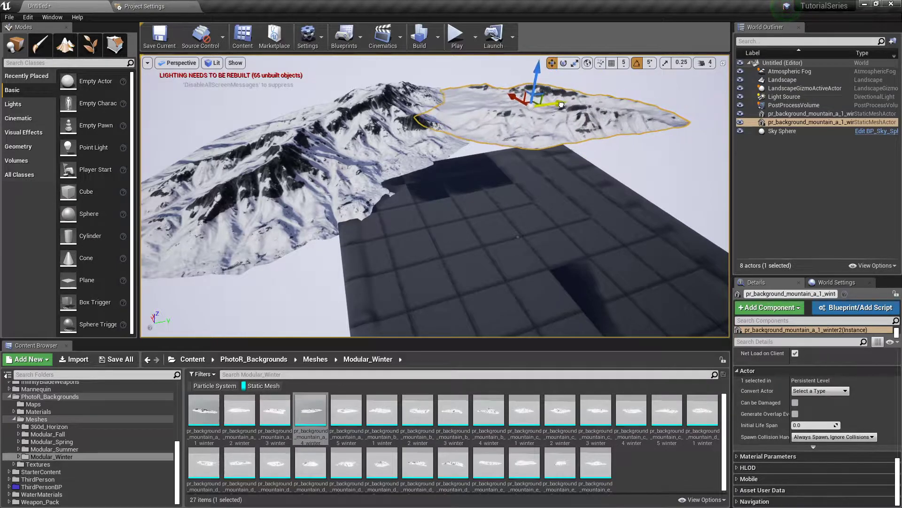
pyautogui.moveTo(561, 104); pyautogui.dragTo(533, 109)
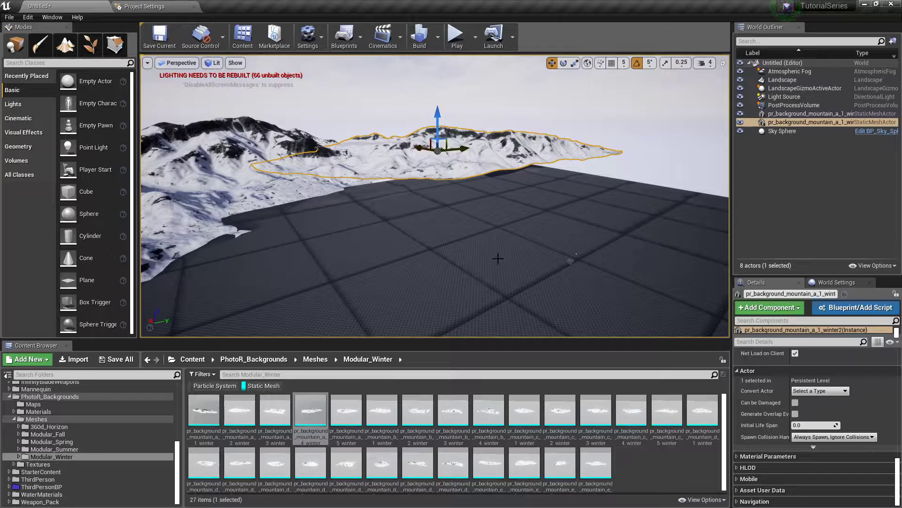
pyautogui.moveTo(273, 415)
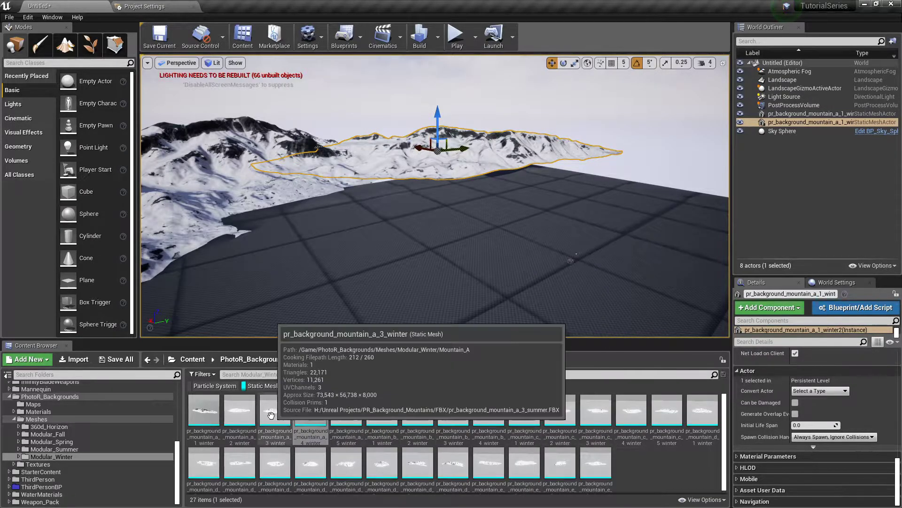
pyautogui.moveTo(381, 466)
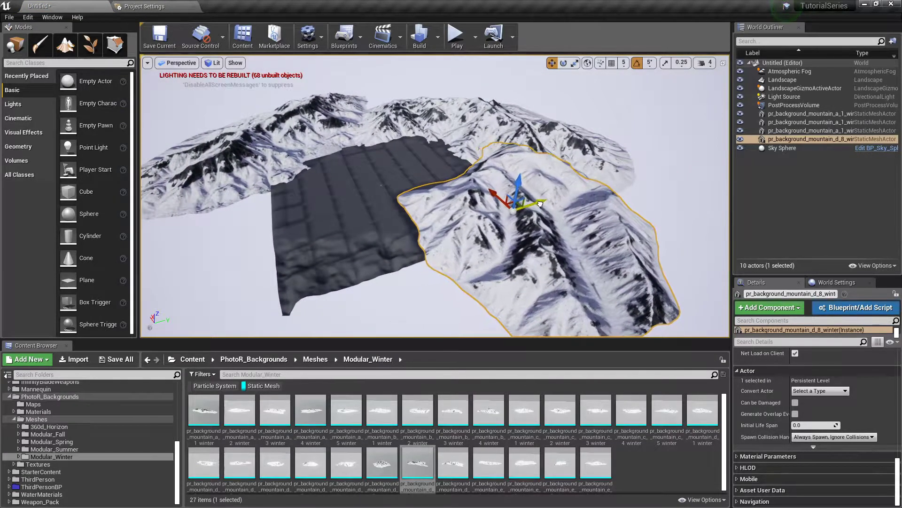
# Move the new mountain against the landscape's right side and select another mountain to reposition
pyautogui.moveTo(538, 205); pyautogui.dragTo(512, 205)
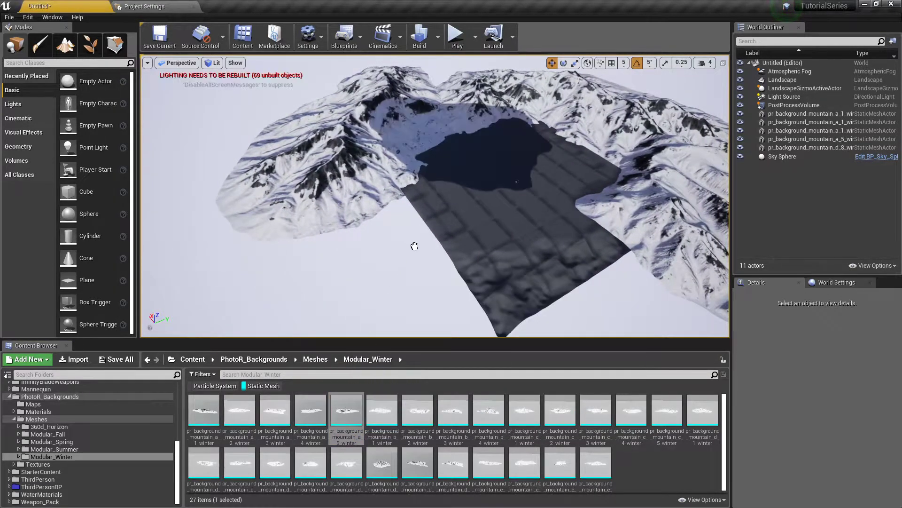
pyautogui.click(814, 138)
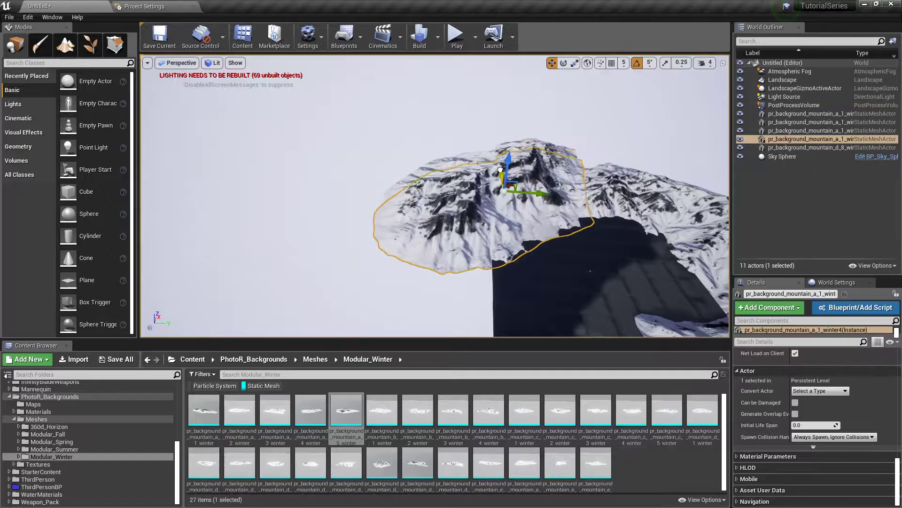
pyautogui.moveTo(346, 415)
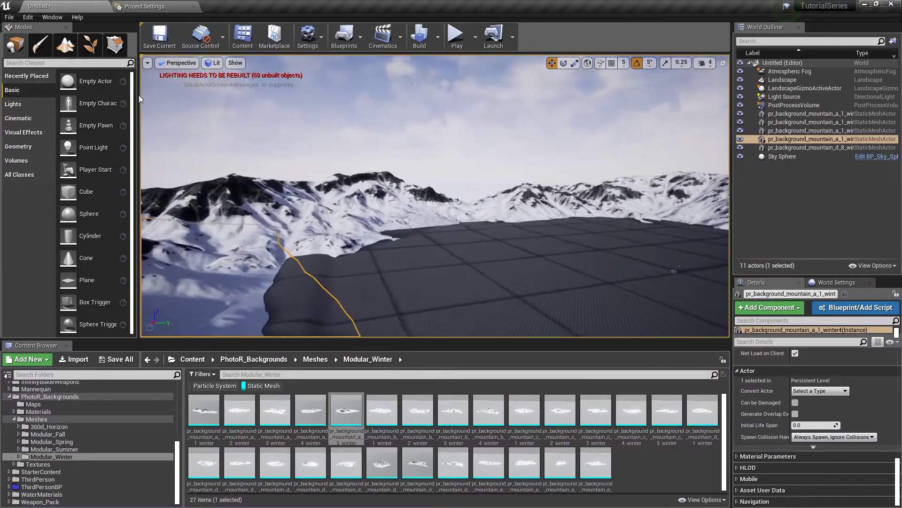
# Switch the editor into Landscape sculpting mode
pyautogui.click(64, 45)
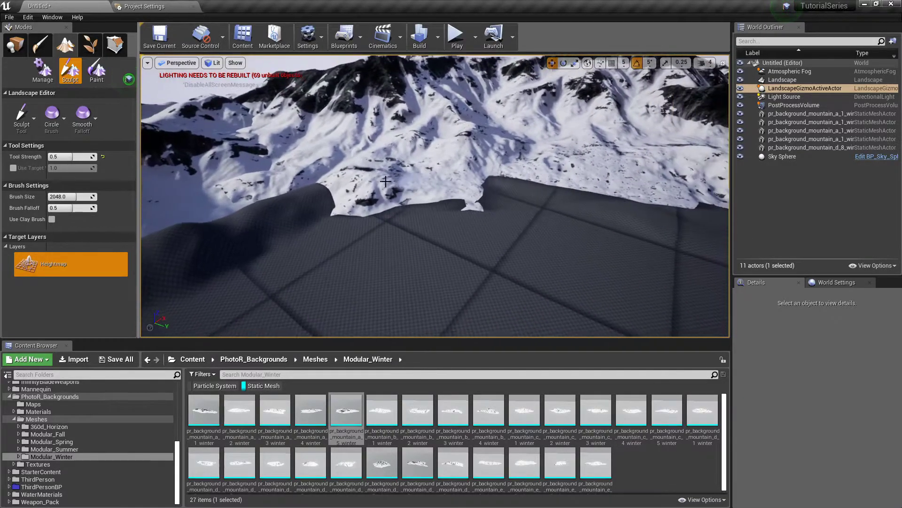
# Sculpt the landscape edge upward into a ridge rising toward the mountain mesh
pyautogui.moveTo(385, 181); pyautogui.dragTo(493, 192)
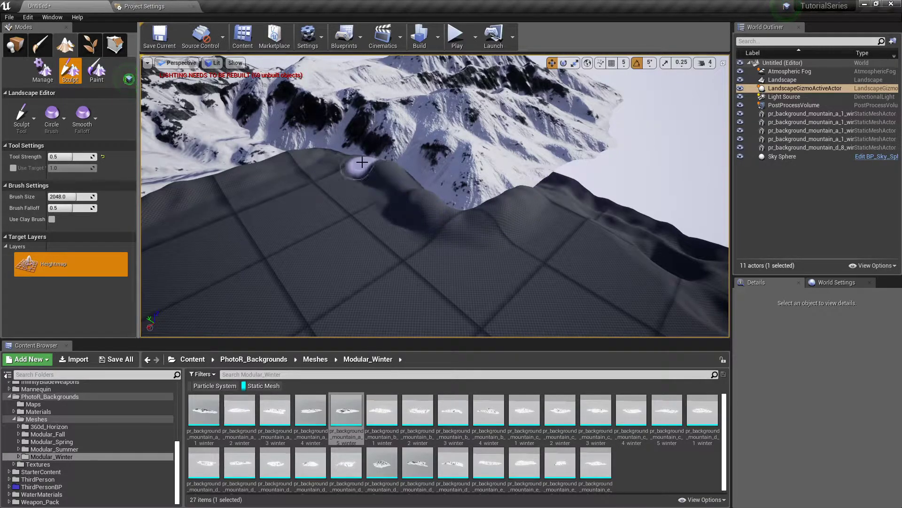
# Raise more hills along the landscape edge and return to Place mode
pyautogui.moveTo(362, 162); pyautogui.dragTo(238, 160)
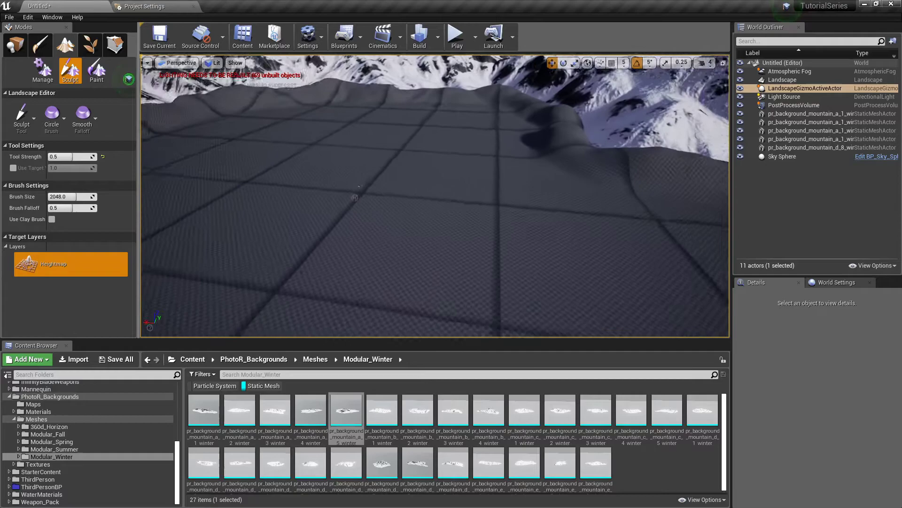
pyautogui.click(13, 43)
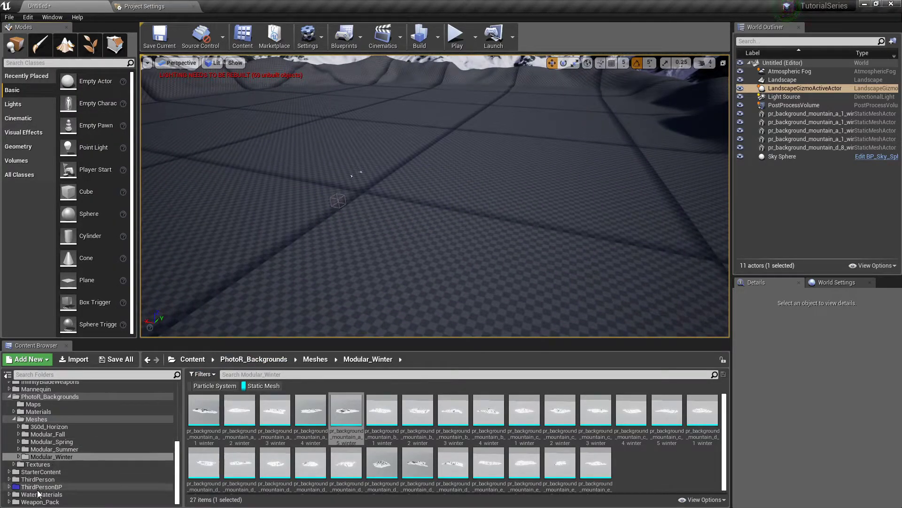
# Place Player_BP in the level, set Auto Possess Player to Player 0, and start Play
pyautogui.click(42, 486)
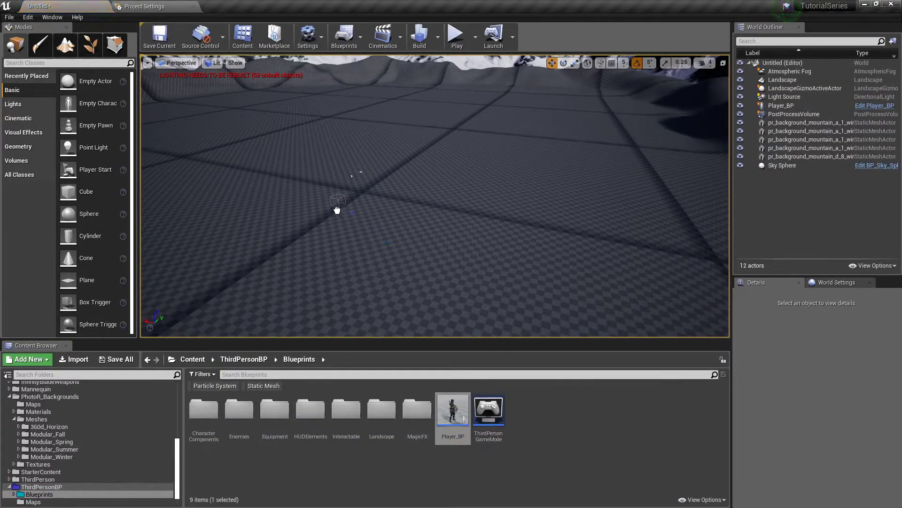
pyautogui.click(781, 105)
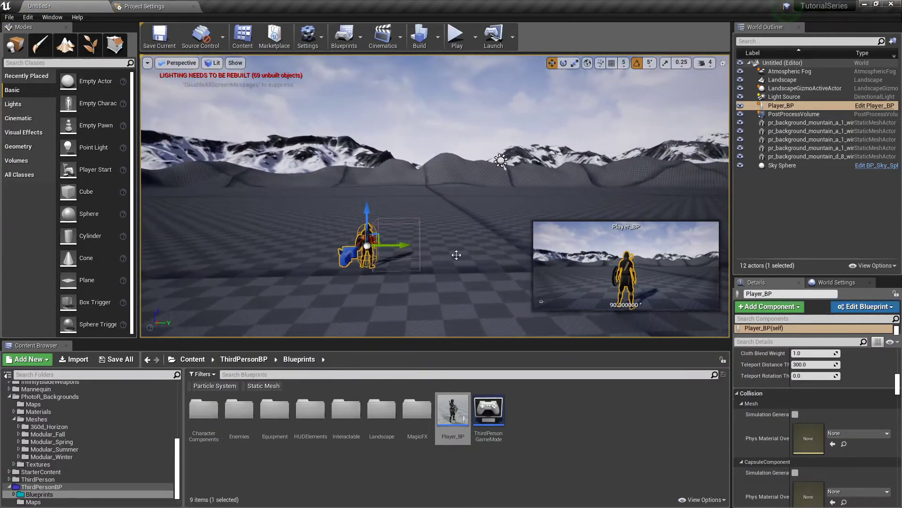
pyautogui.scroll(-3)
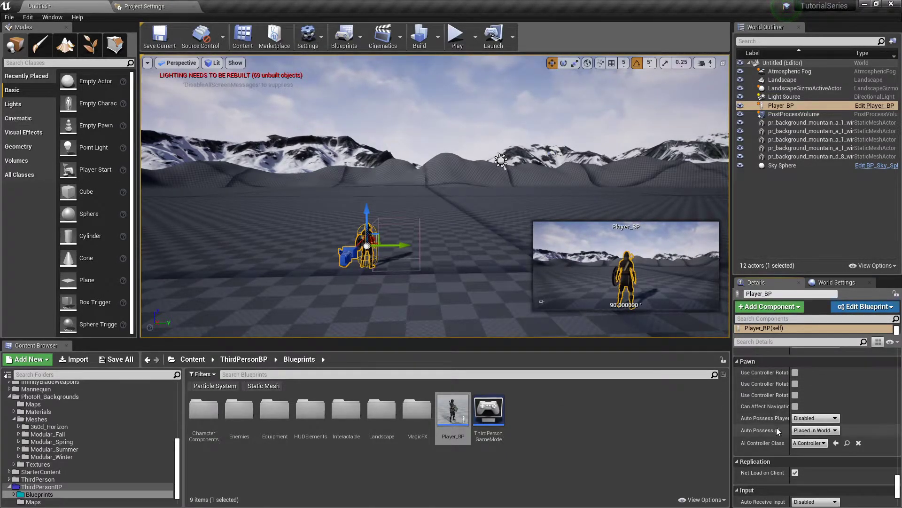
pyautogui.click(815, 418)
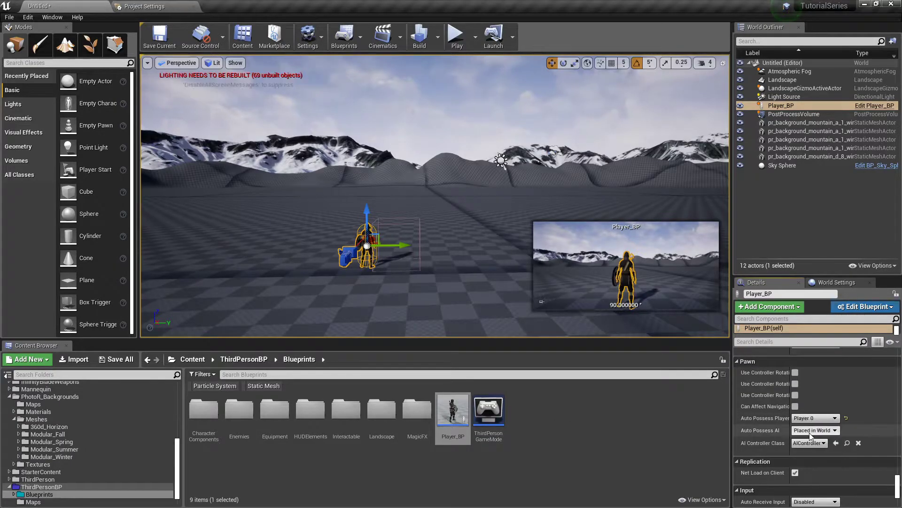
pyautogui.click(457, 33)
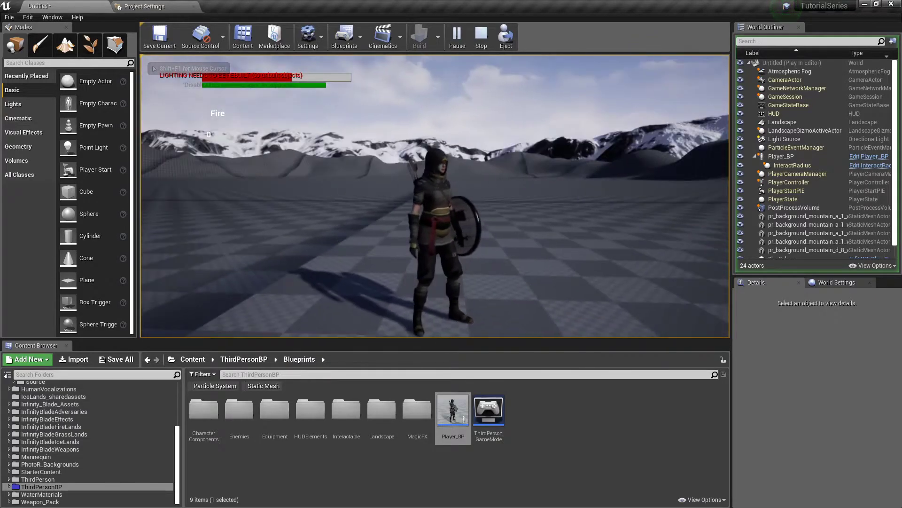
# Stop the play test and choose Edit Player_BP from the character's right-click menu
pyautogui.click(481, 34)
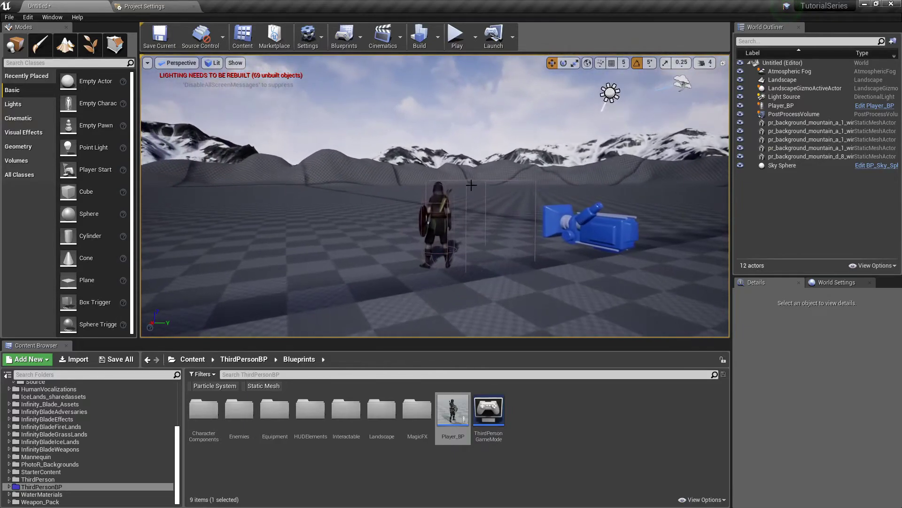
pyautogui.rightClick(438, 225)
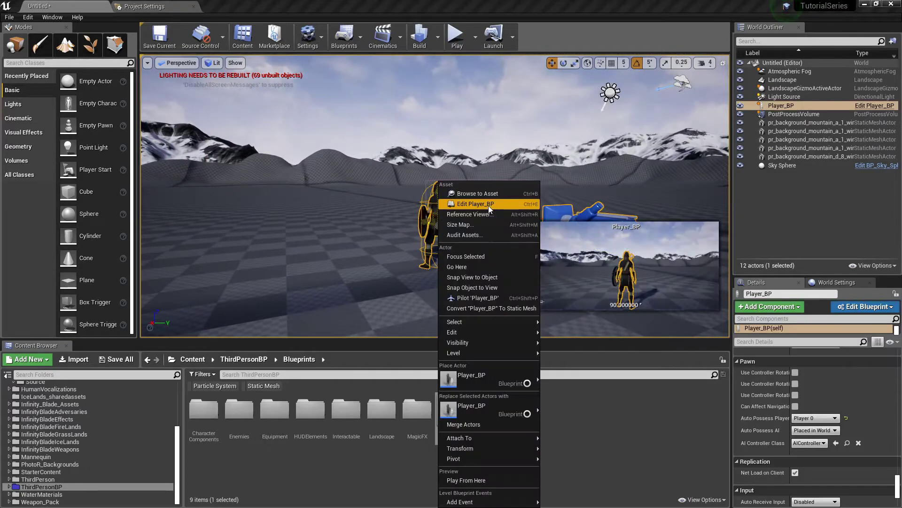
pyautogui.click(475, 203)
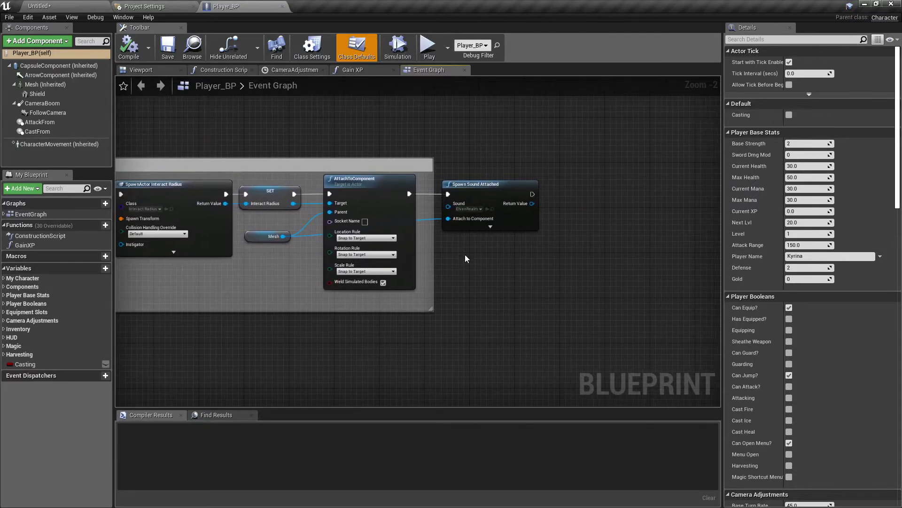
# Search the Event Graph node menu for 'spawn soun' and browse to FantasyOrchestral's cues folder
pyautogui.rightClick(466, 259)
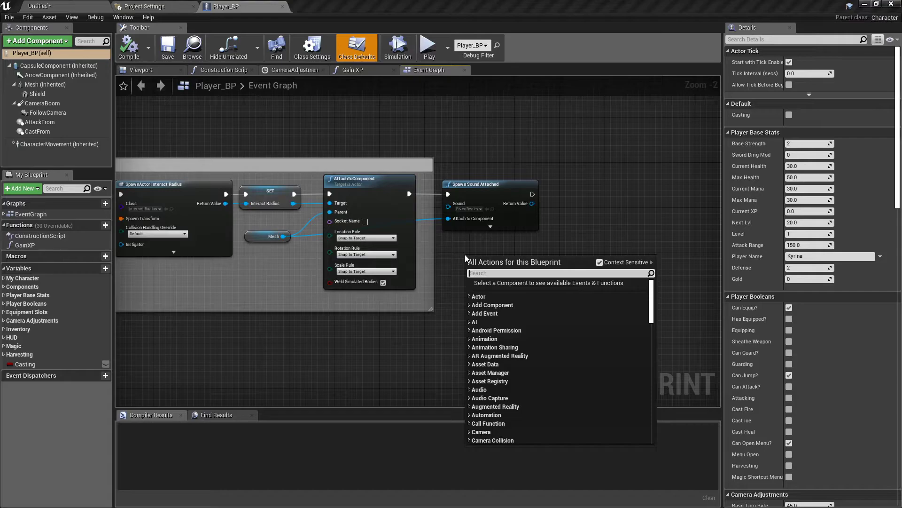
pyautogui.write('spawn soun')
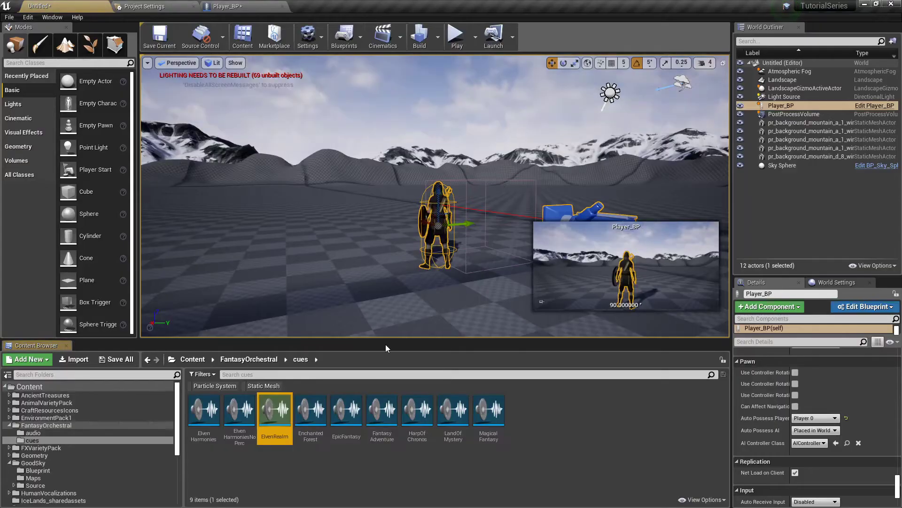
pyautogui.click(46, 425)
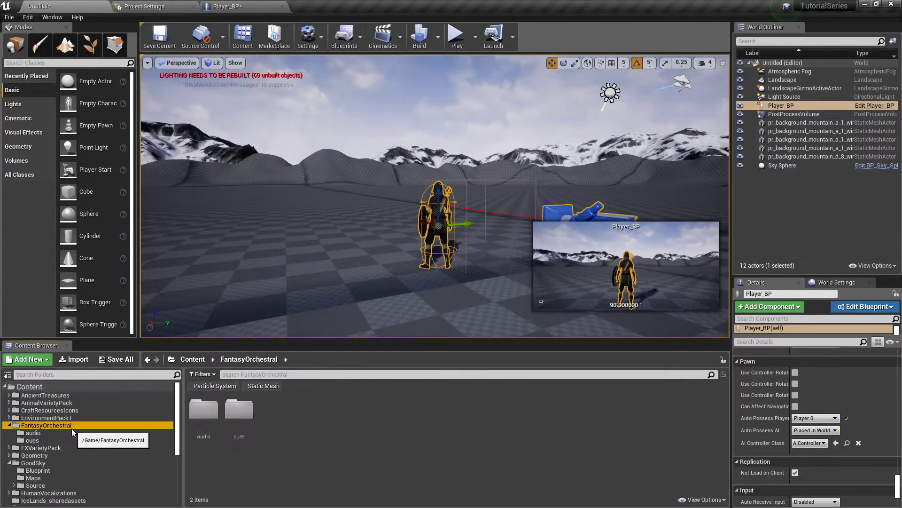
pyautogui.click(33, 440)
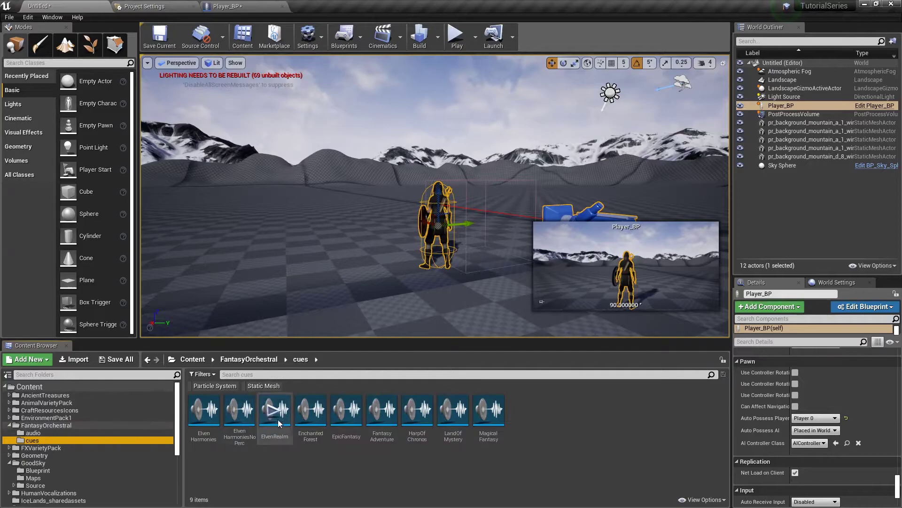
pyautogui.moveTo(275, 411)
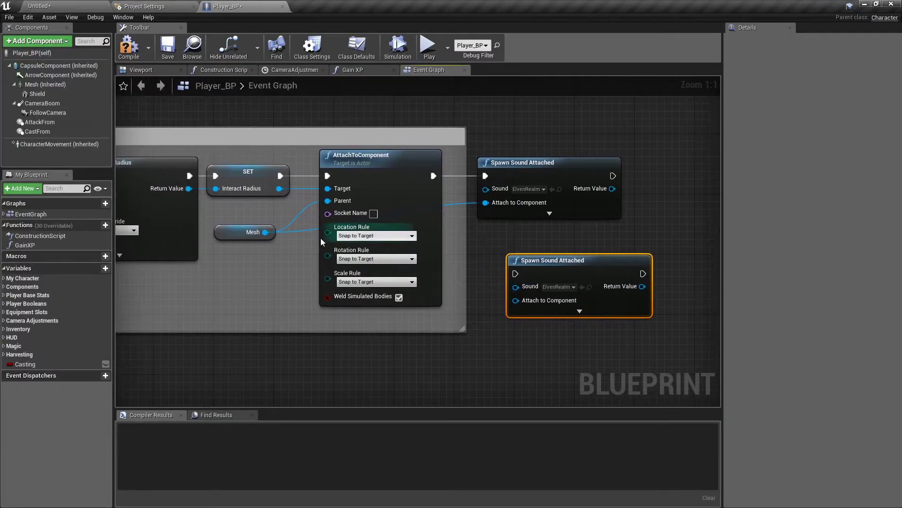
# Scroll the Event Graph to the second Spawn Sound Attached node using ElvenRealm
pyautogui.scroll(-3)
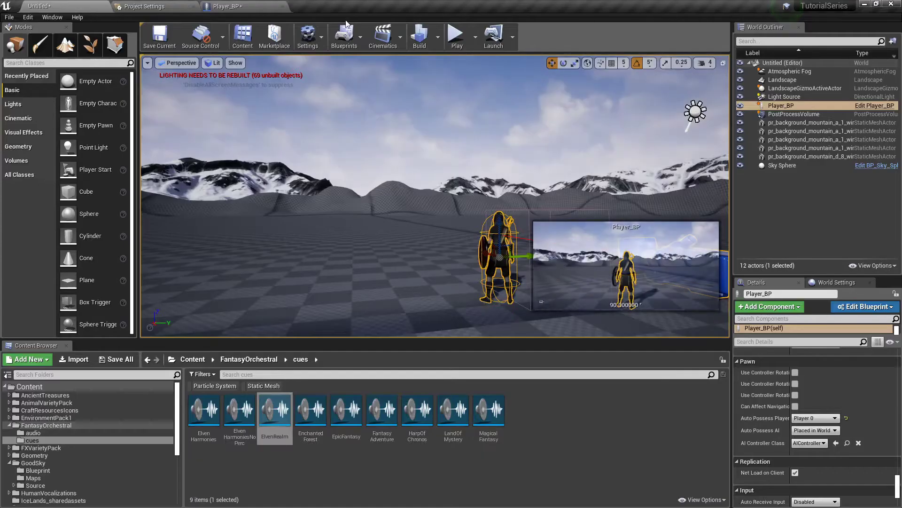
# Start a play-in-editor test to hear the background music
pyautogui.click(457, 33)
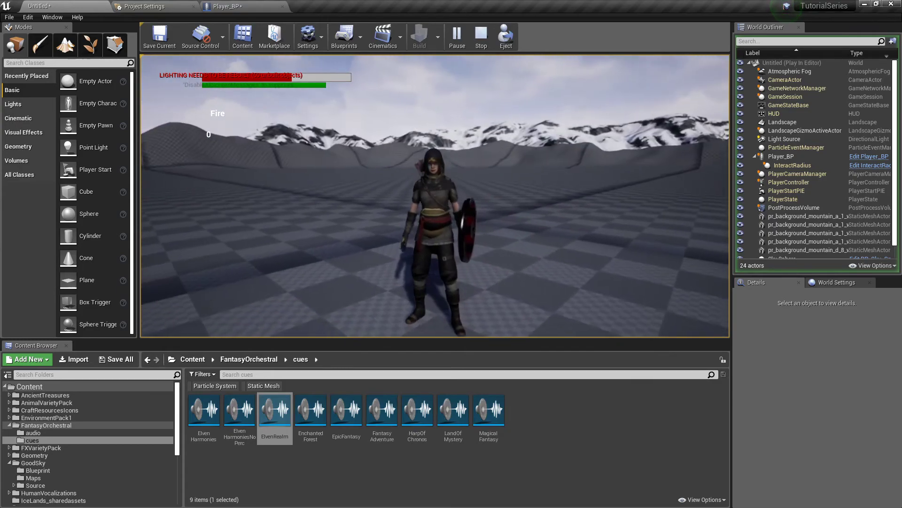
# End the play-in-editor session after hearing the music, returning to the snowy level editor view
pyautogui.click(481, 33)
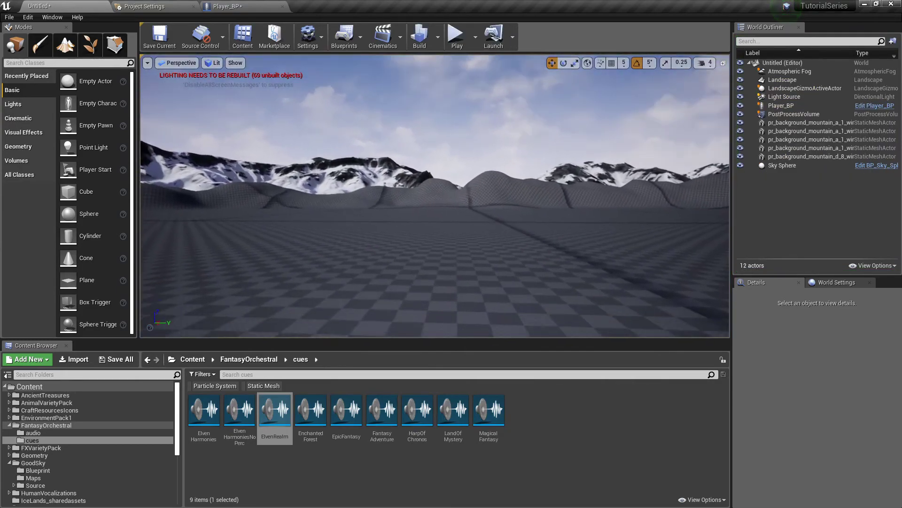